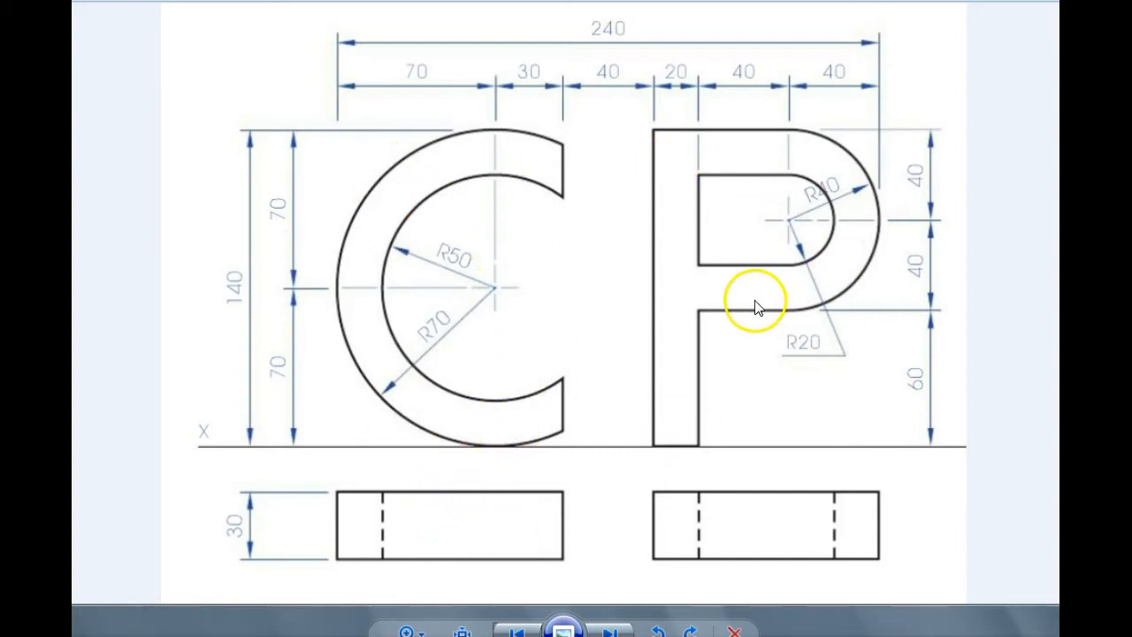
{"action": "mouse_move", "coordinate": [551, 212]}
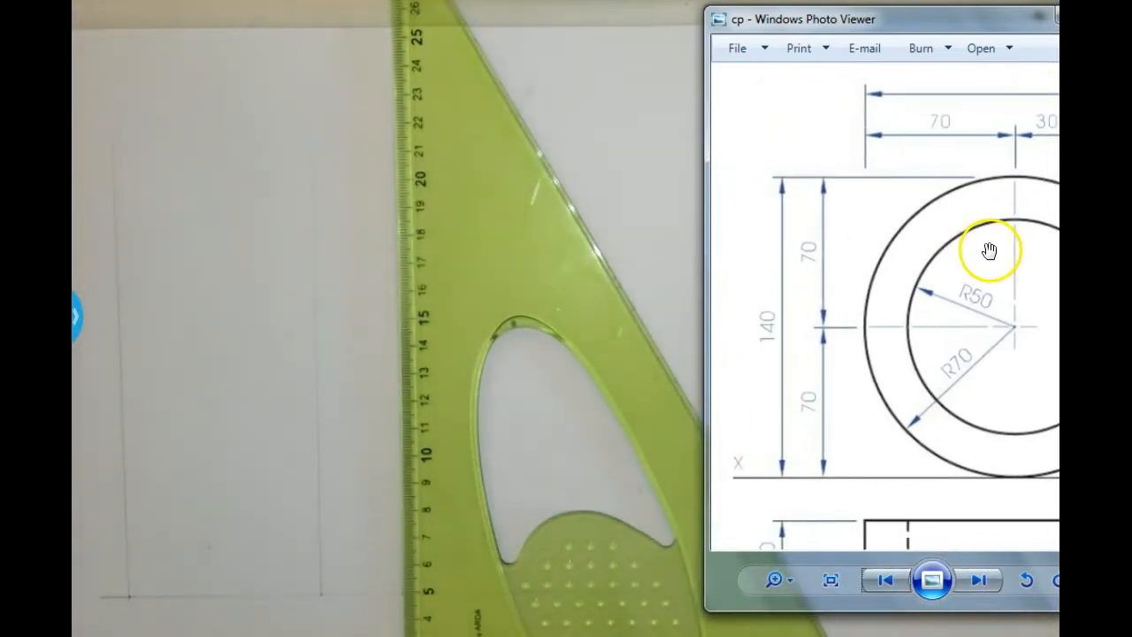
{"action": "mouse_move", "coordinate": [818, 224]}
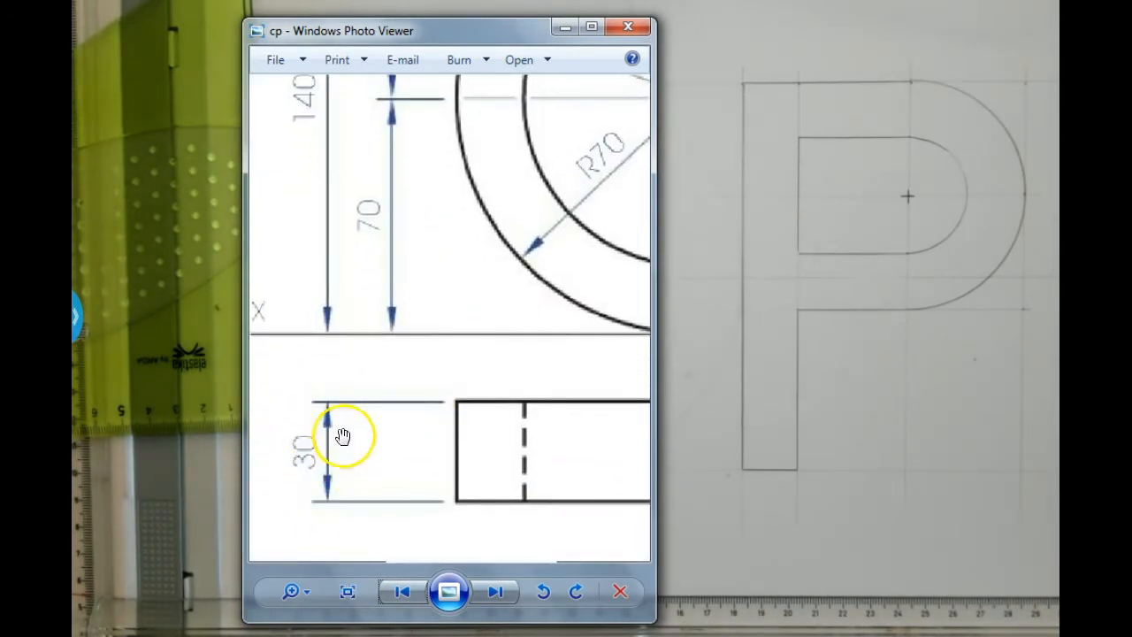
Pan the zoomed drawing down to the plan view's 30 mm thickness dimension.
{"action": "left_click", "coordinate": [628, 26]}
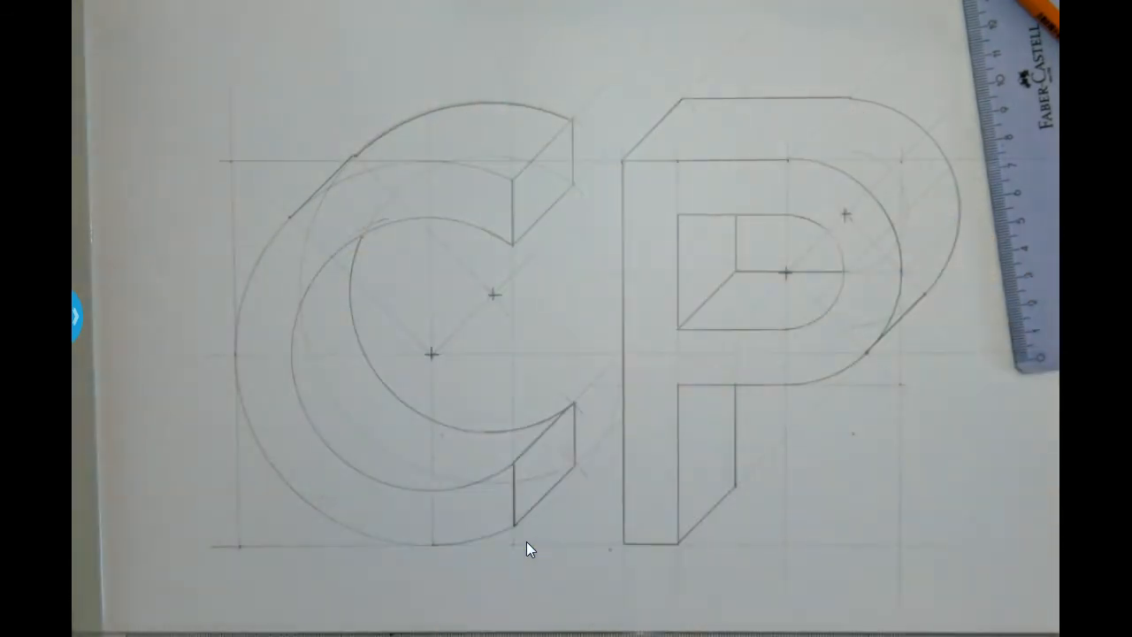
{"action": "mouse_move", "coordinate": [107, 619]}
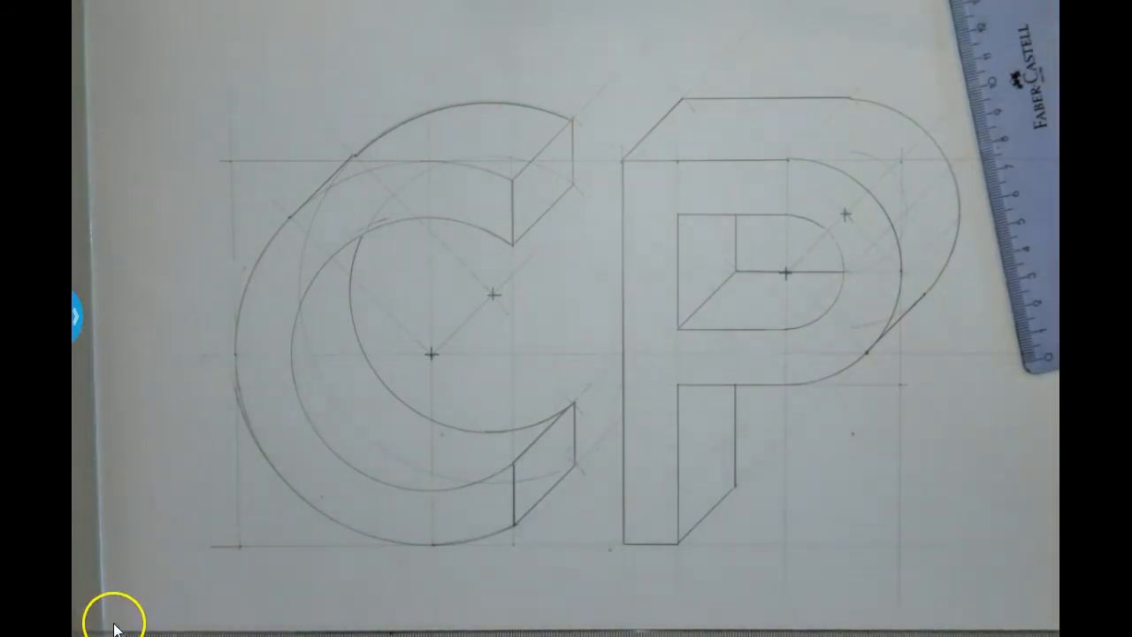